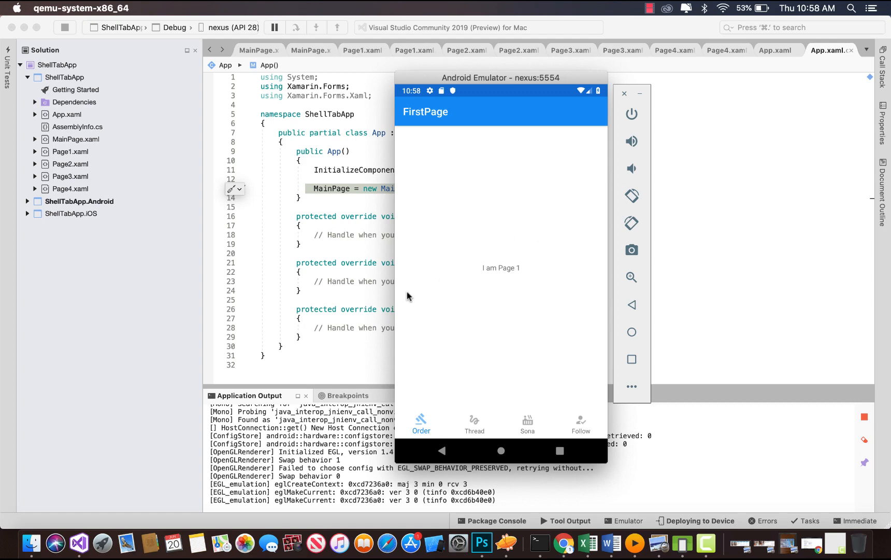
mouse_move(413, 319)
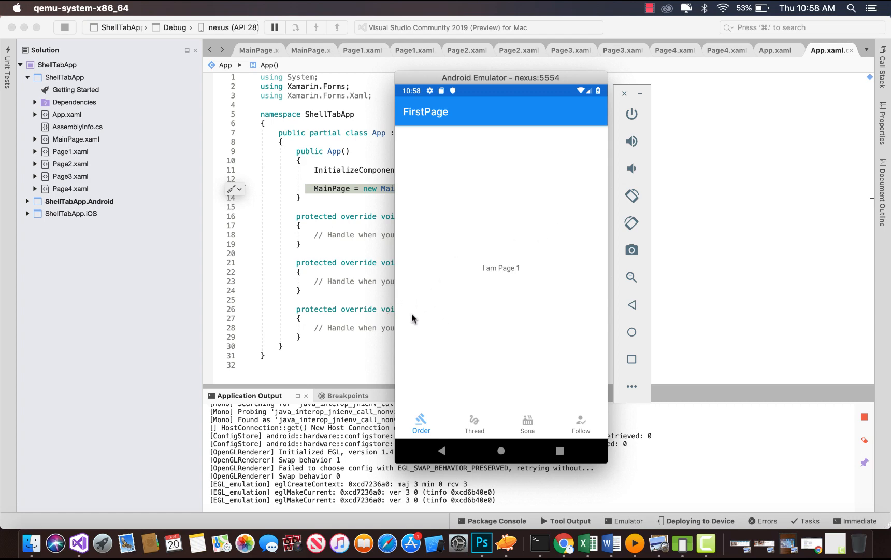
Switch the emulator app to the Sona tab showing Page 3, then return to Visual Studio
click(527, 423)
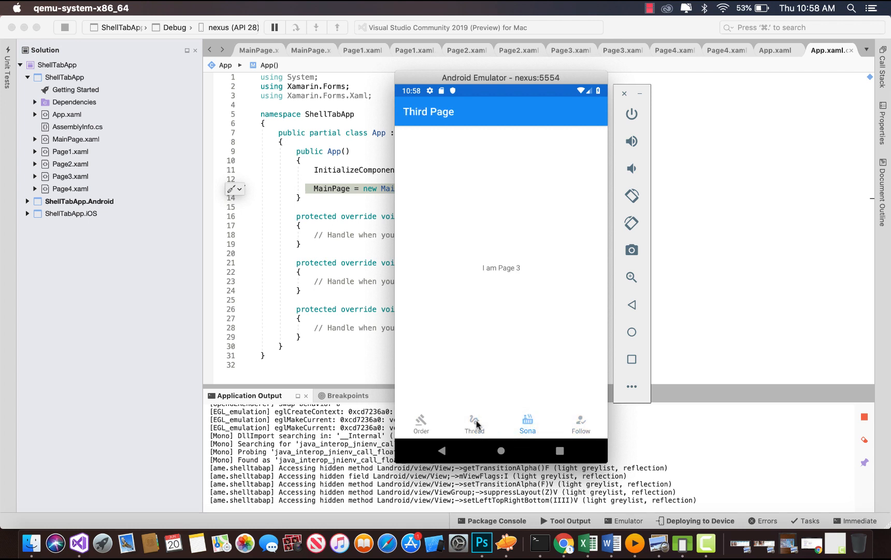
click(421, 424)
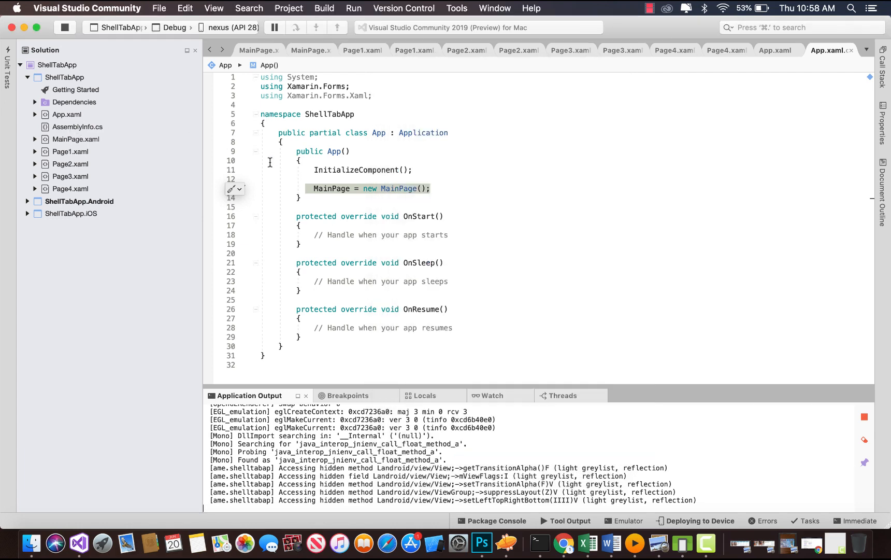
click(64, 28)
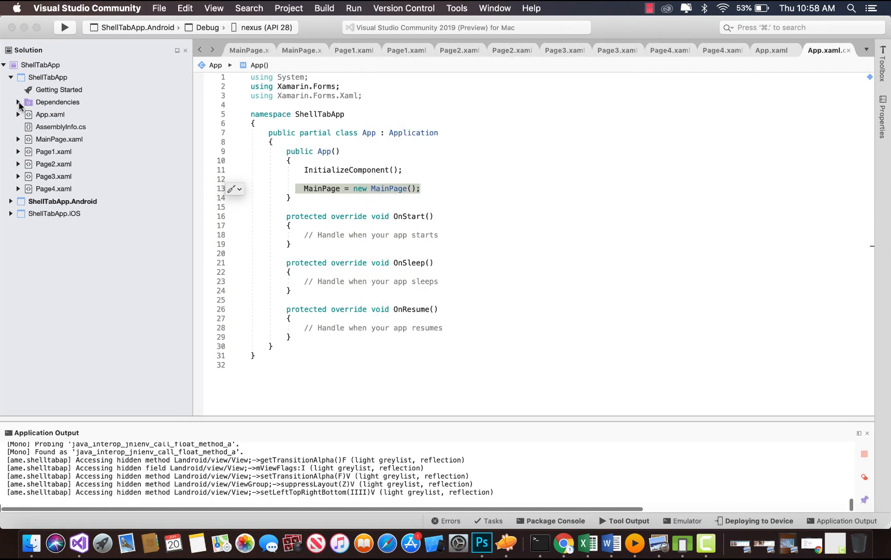
click(19, 101)
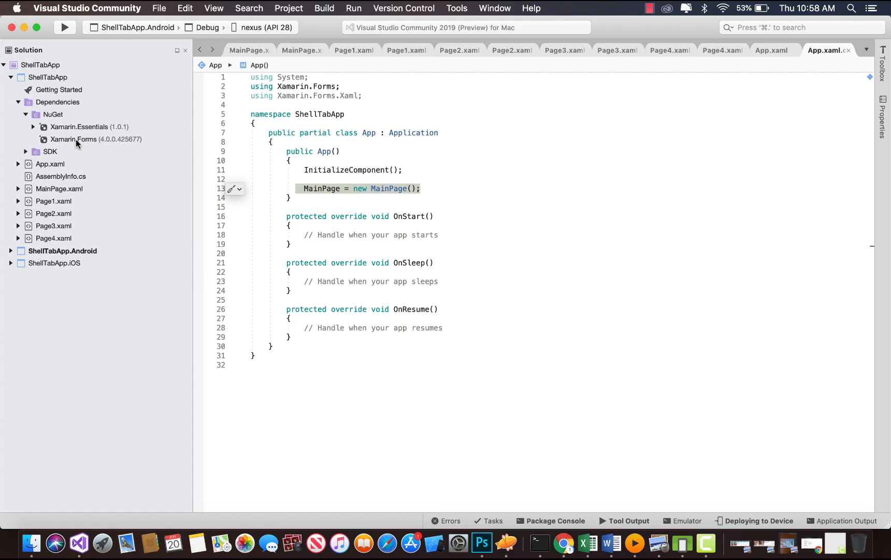
click(96, 142)
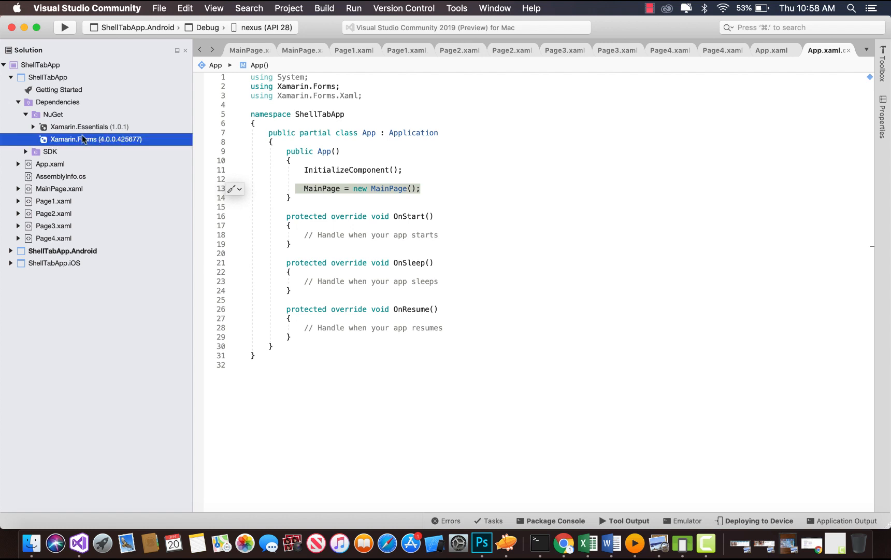
click(10, 251)
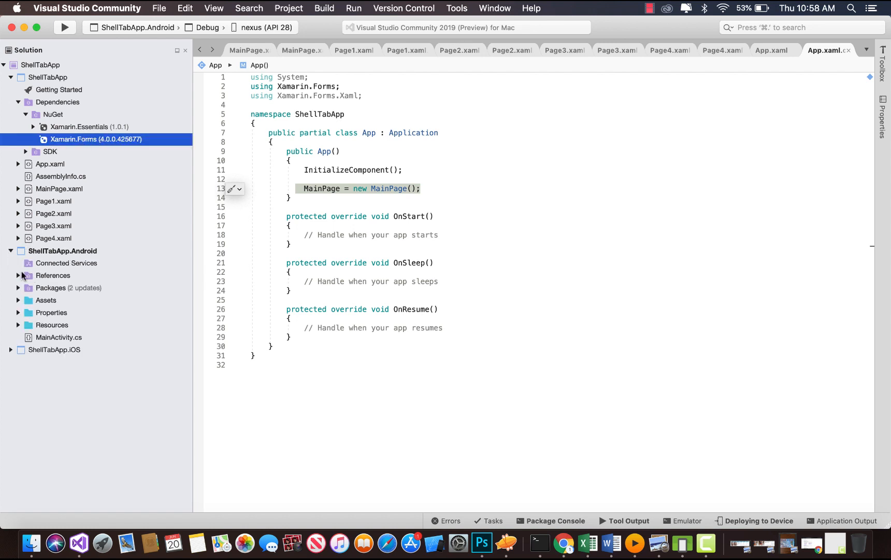
click(18, 275)
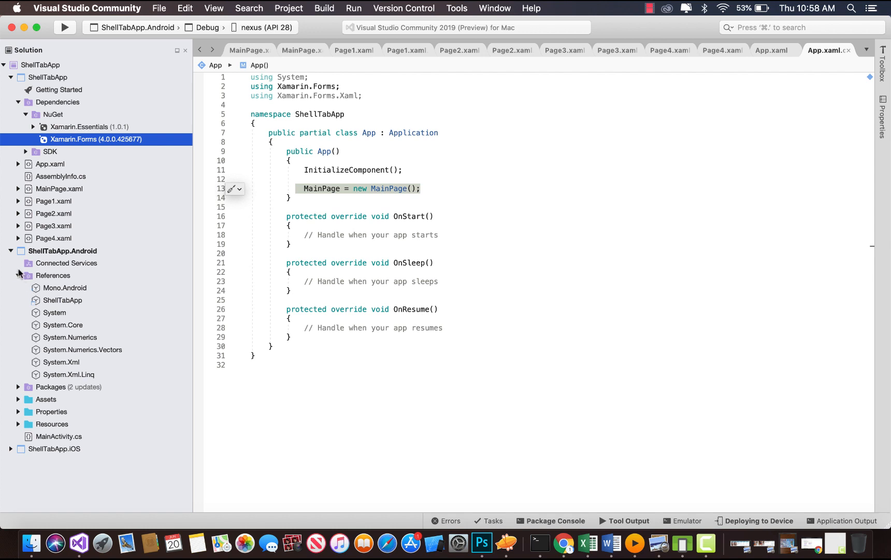
click(18, 275)
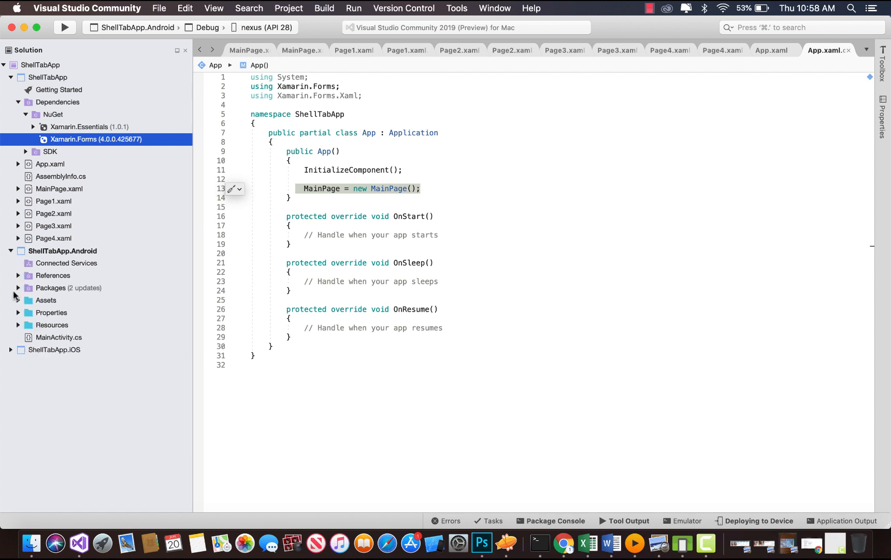
click(17, 287)
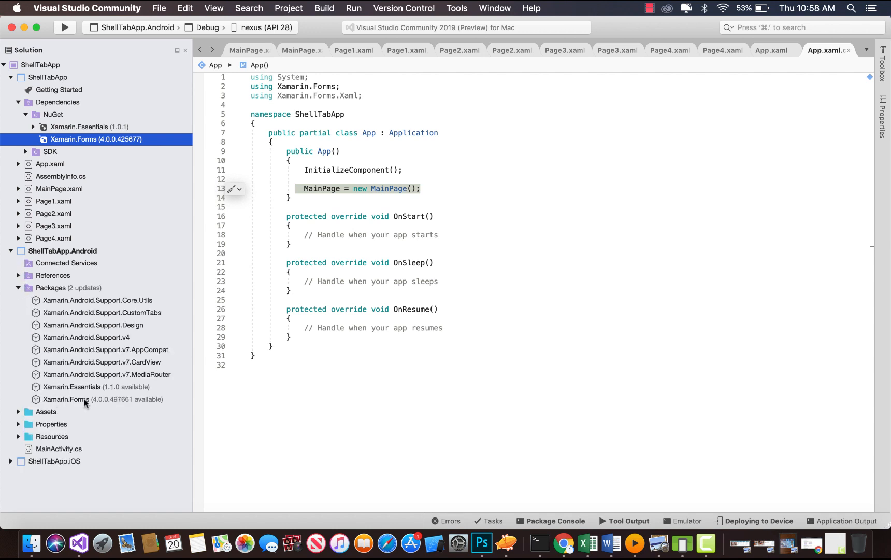
mouse_move(68, 403)
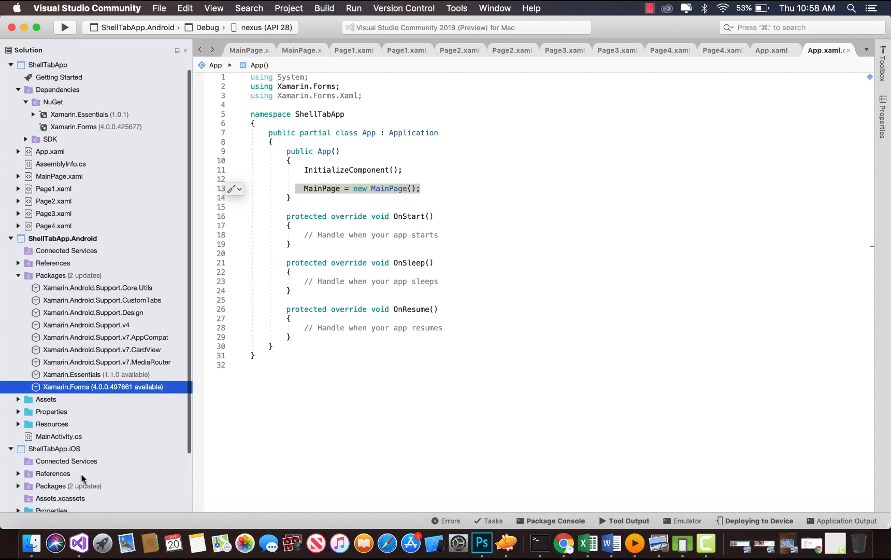
click(17, 419)
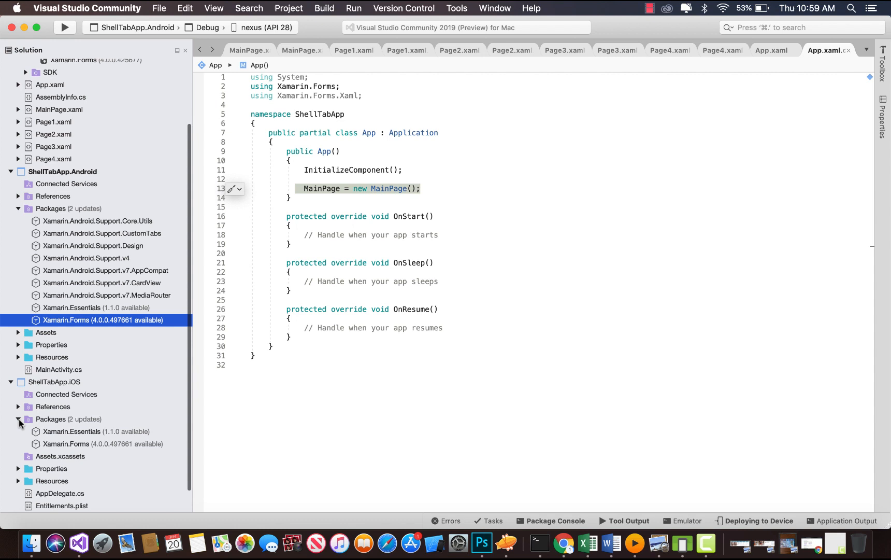
click(102, 444)
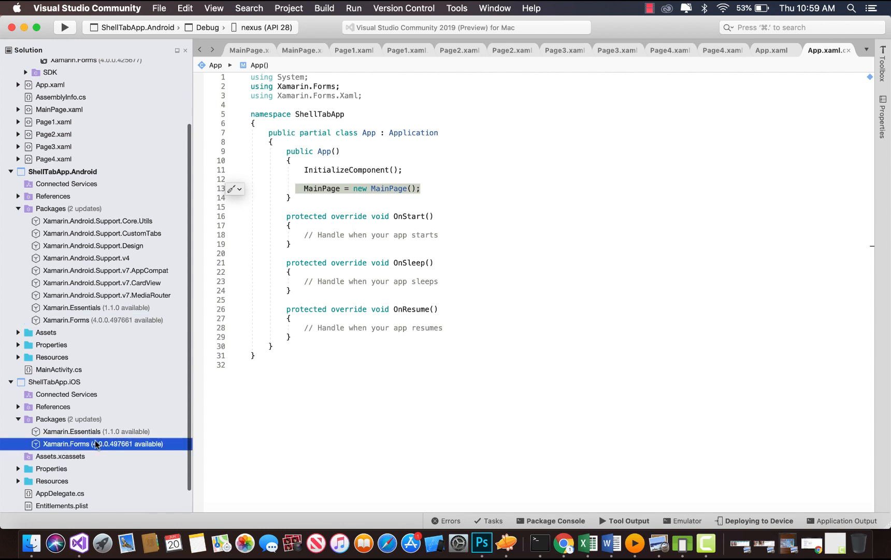
scroll(up, 3)
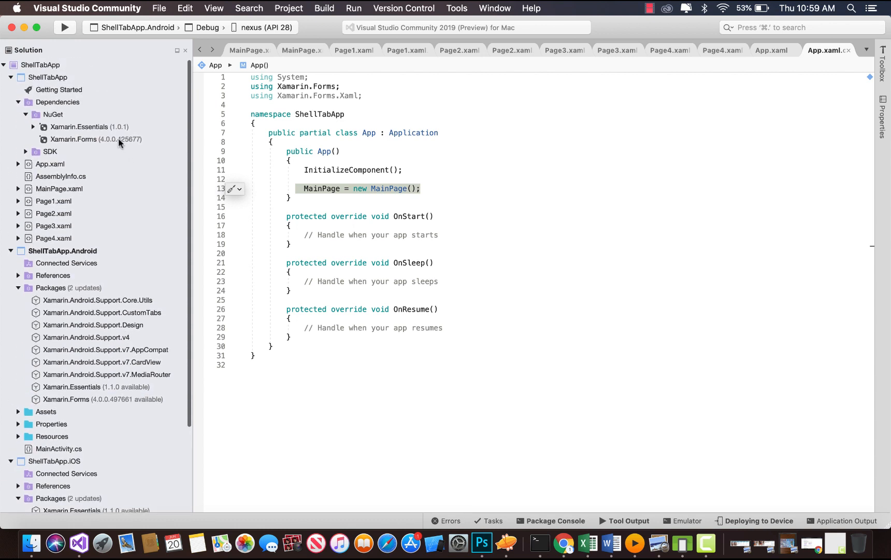
click(96, 141)
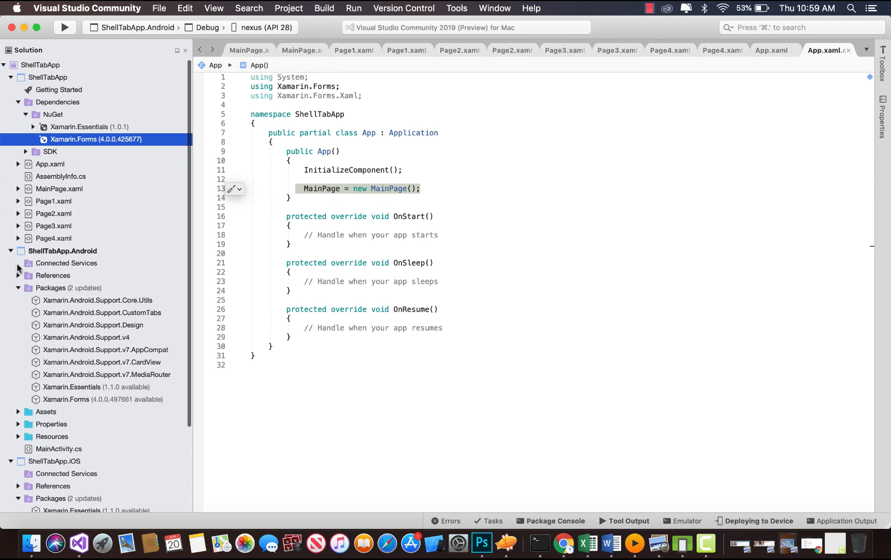
click(11, 251)
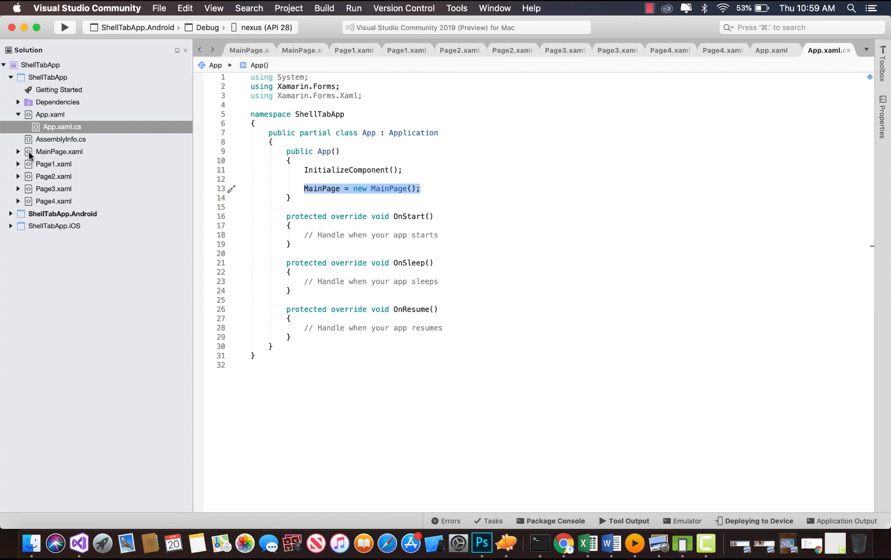
Review MainPage.xaml's four-tab Shell and MainPage.xaml.cs deriving from Shell, then run the app
click(59, 152)
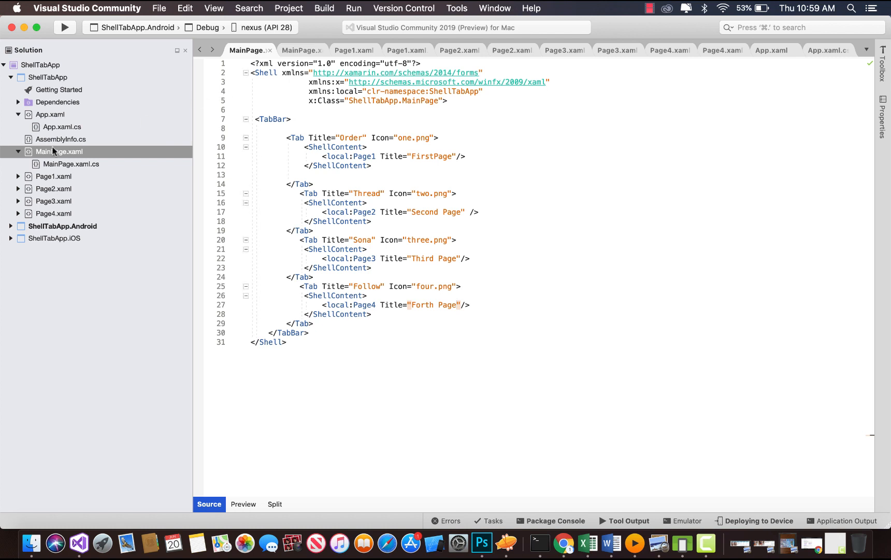
click(59, 151)
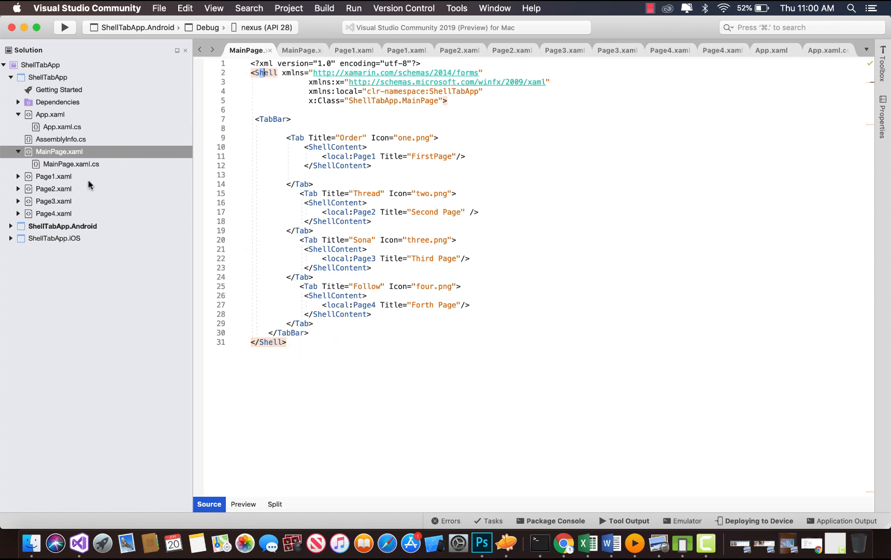
click(71, 163)
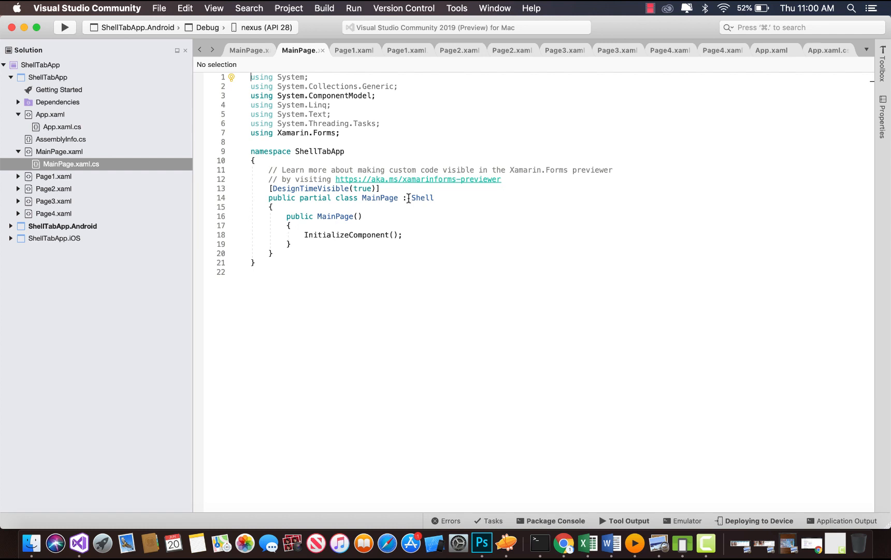
double_click(422, 197)
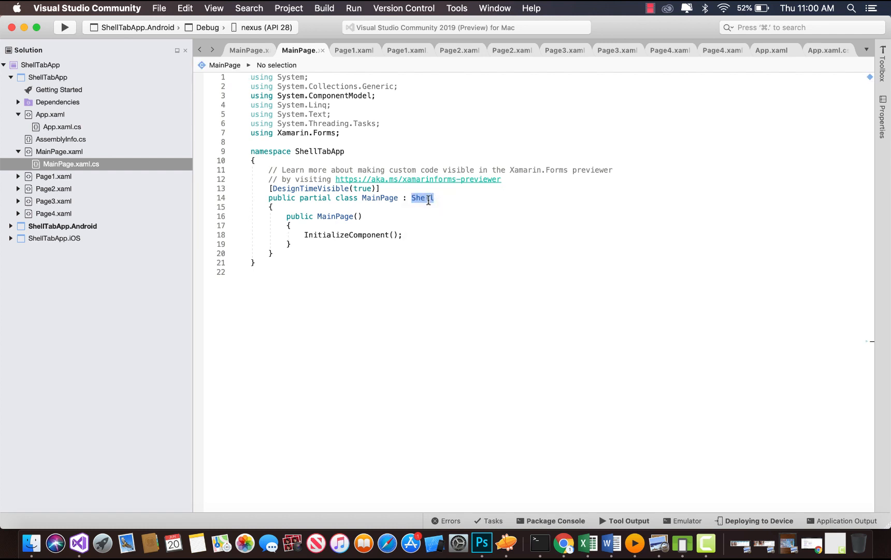
click(248, 49)
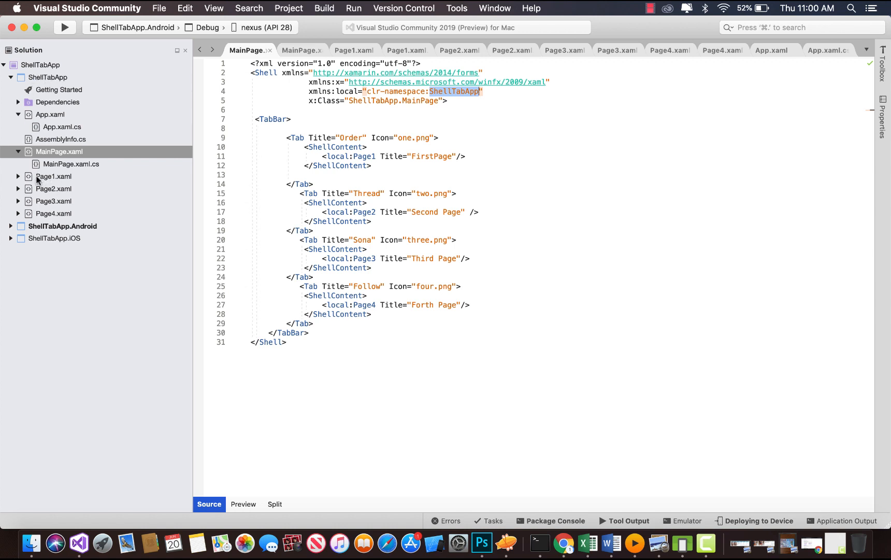
mouse_move(60, 215)
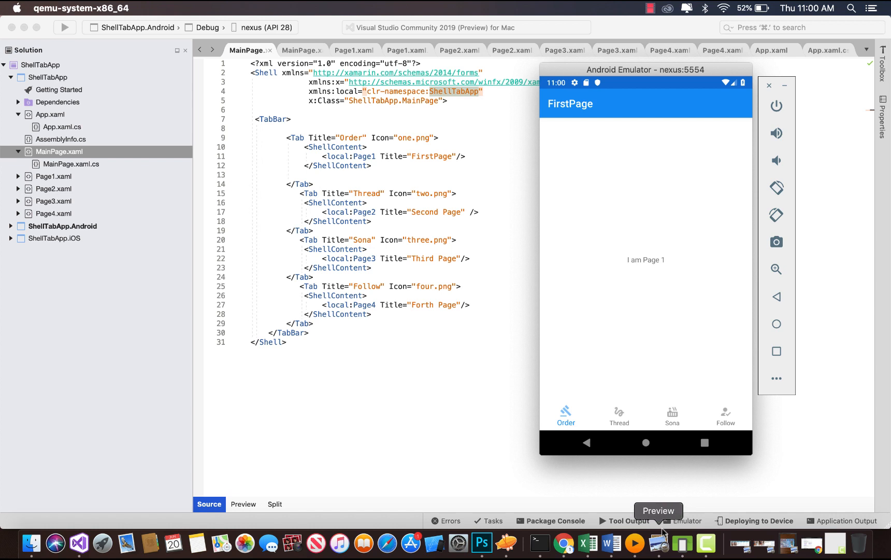
mouse_move(637, 231)
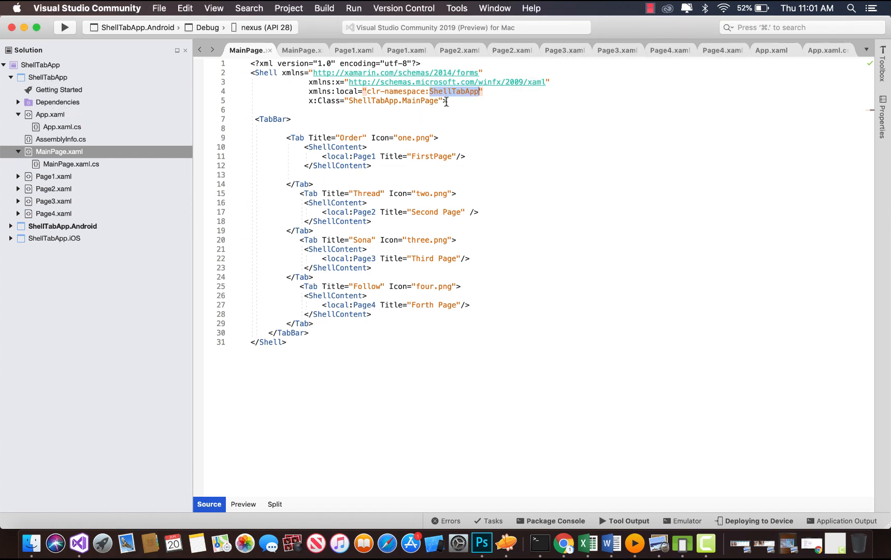
click(312, 90)
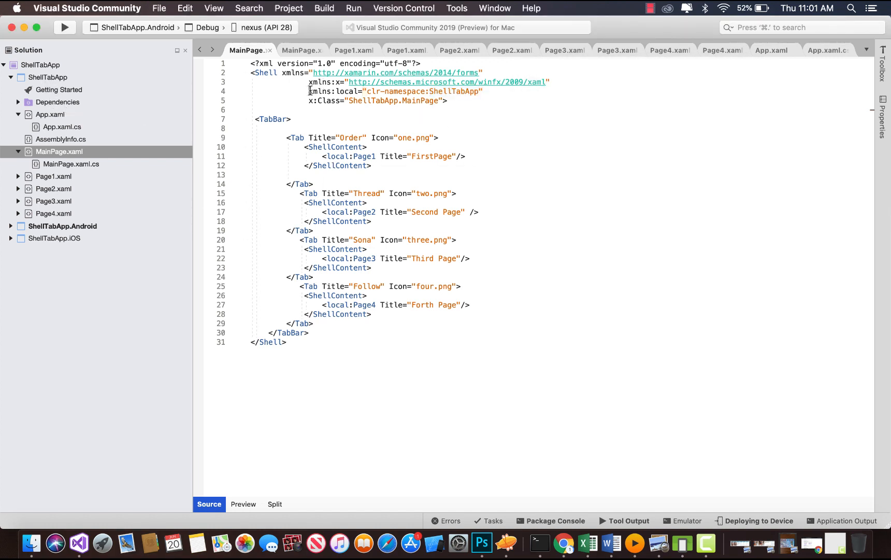
double_click(394, 91)
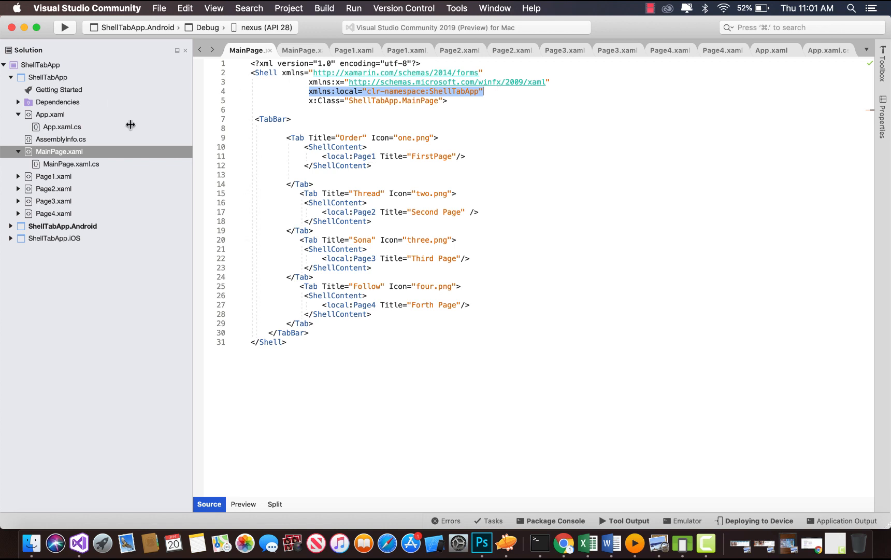
mouse_move(153, 110)
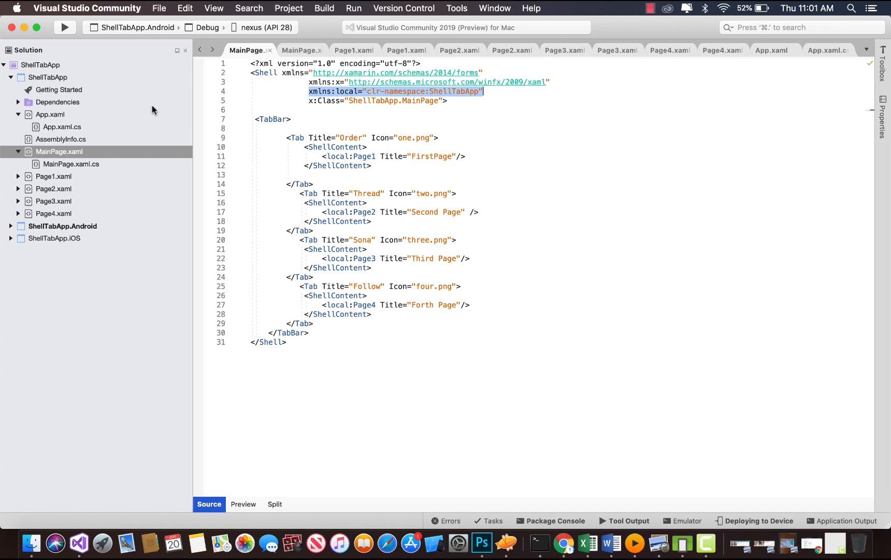
right_click(47, 77)
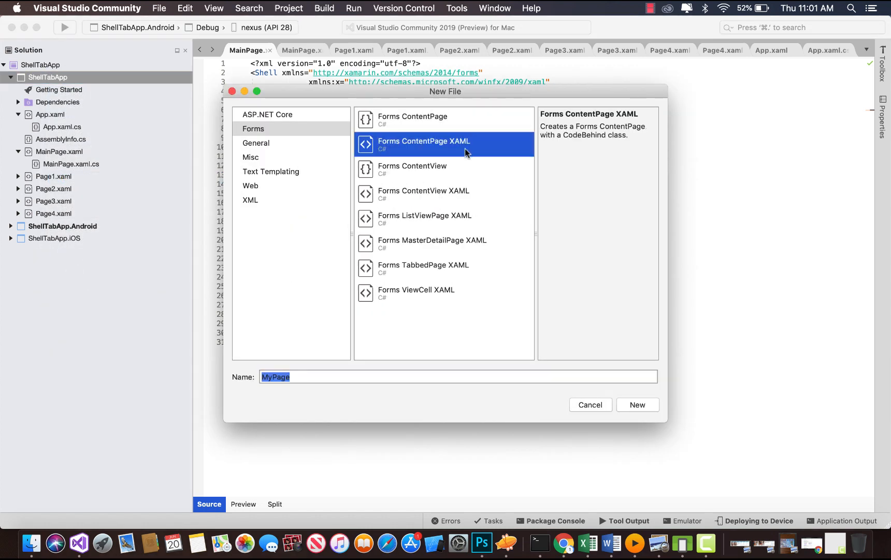
mouse_move(514, 393)
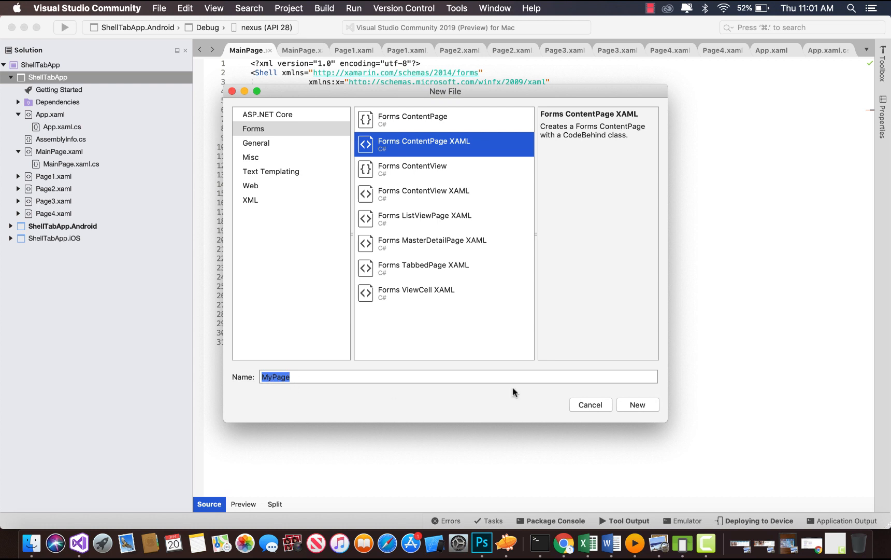
mouse_move(567, 404)
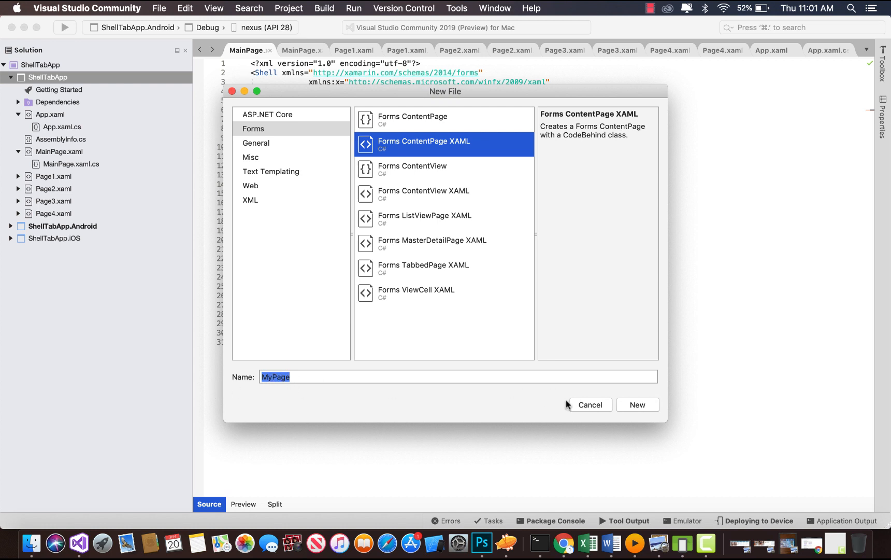
mouse_move(61, 179)
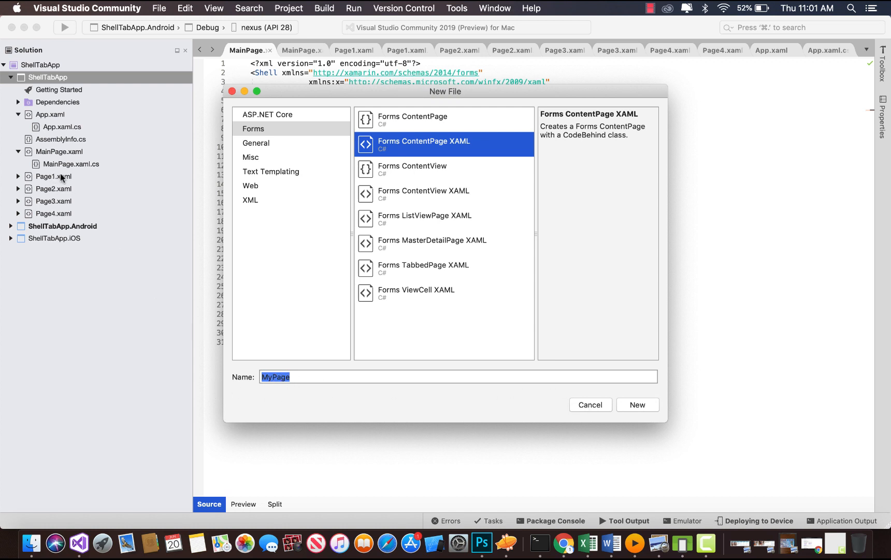
mouse_move(595, 410)
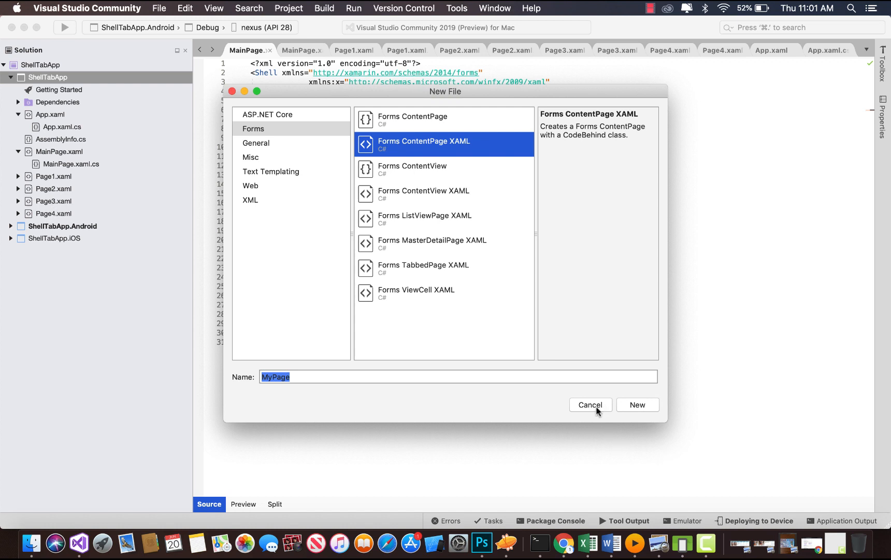
click(590, 404)
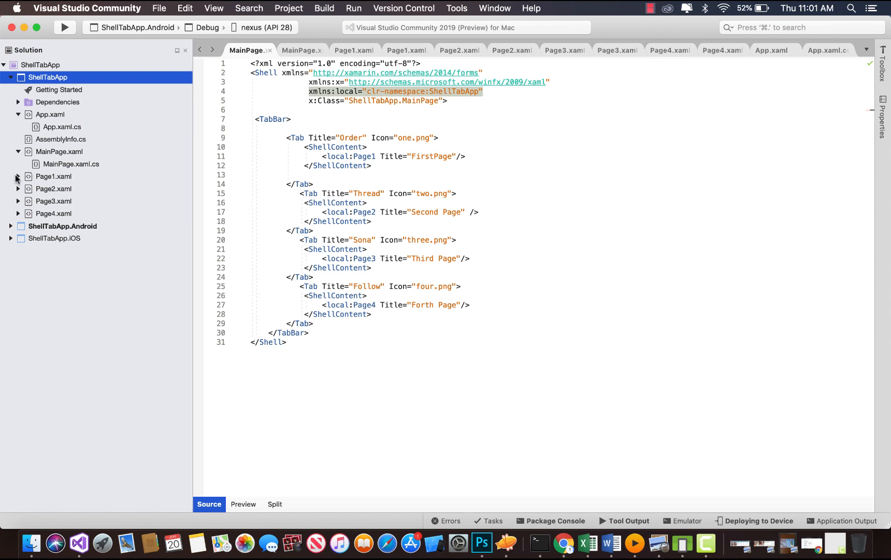
Open Page1.xaml to view its centred 'I am Page 1' label
click(353, 50)
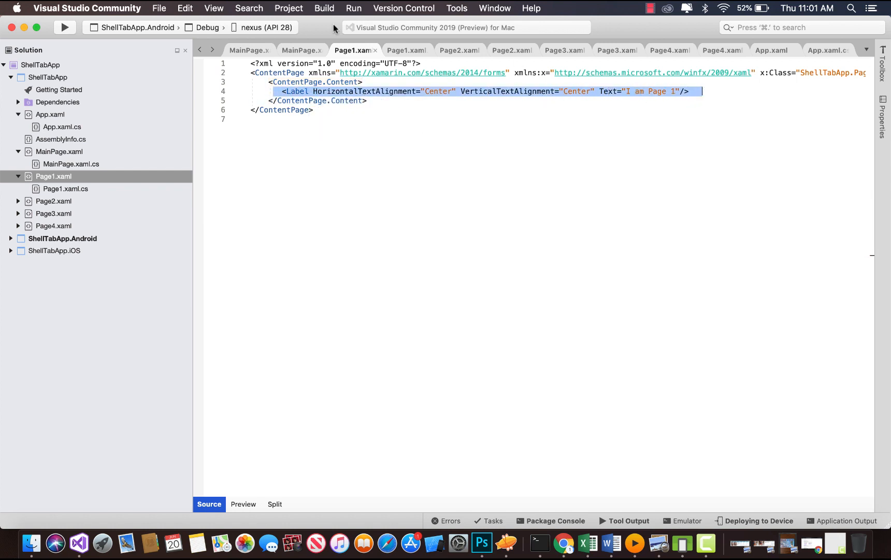
mouse_move(324, 96)
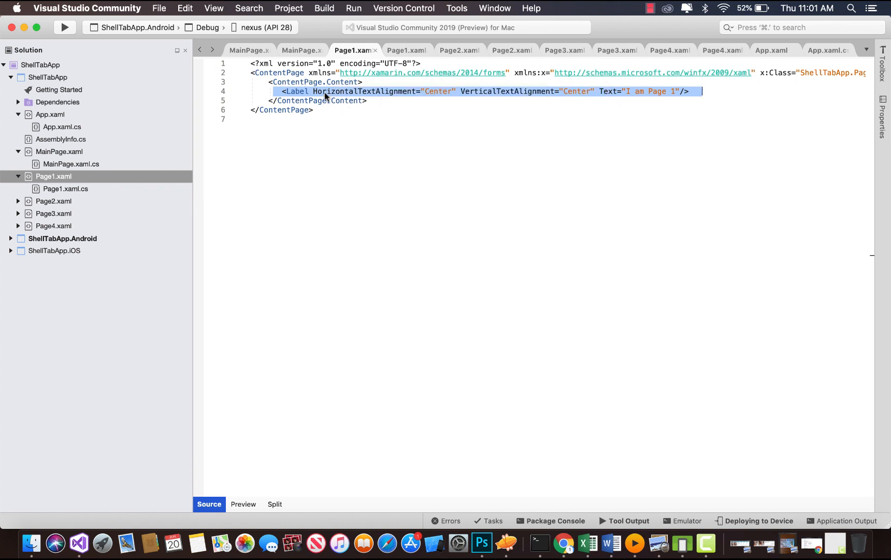
mouse_move(100, 181)
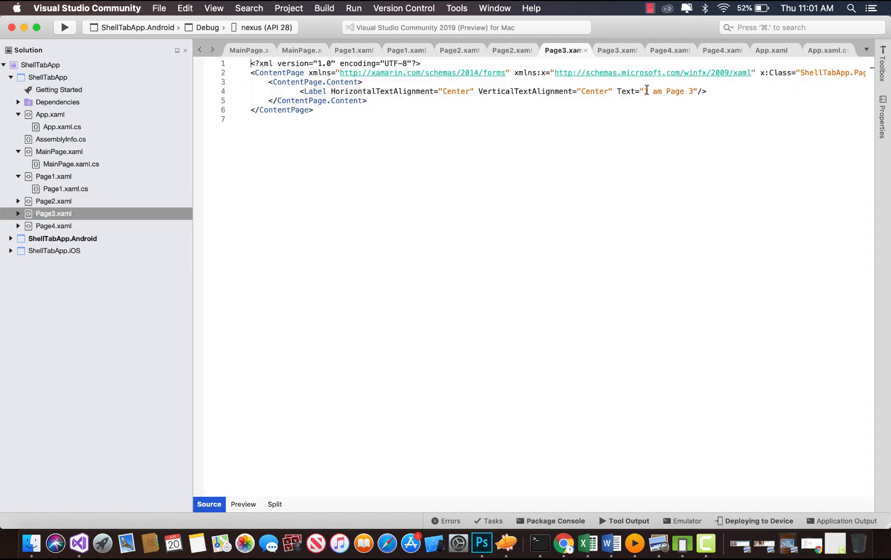
Open Page4.xaml to view its 'I am Page 4' label, then bring up the emulator
click(53, 225)
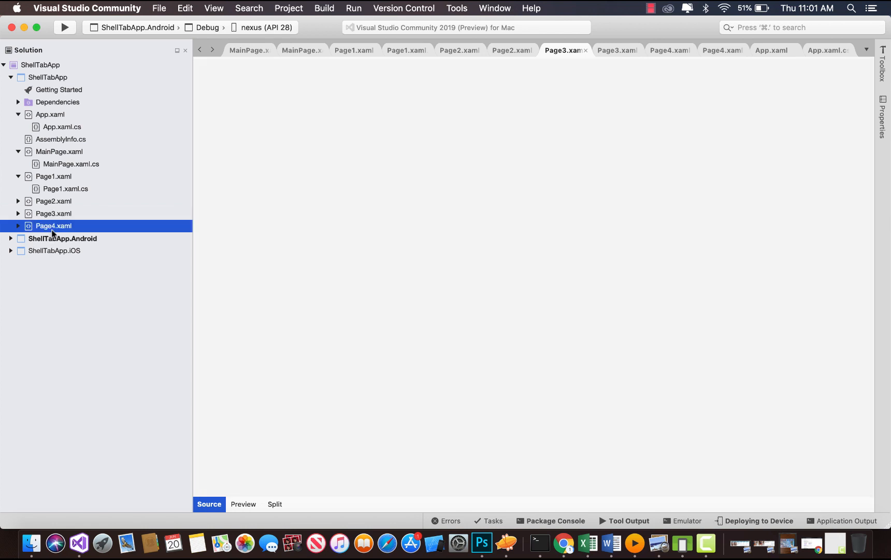
double_click(53, 226)
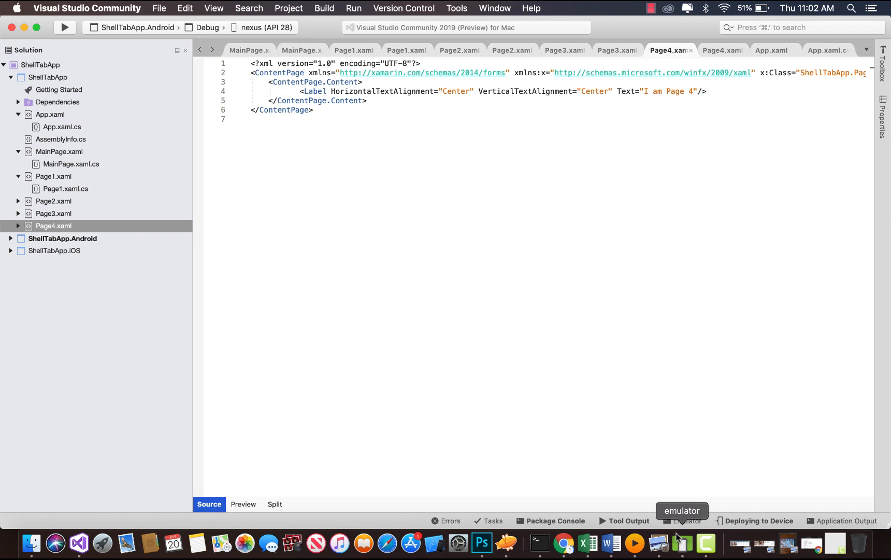
click(681, 520)
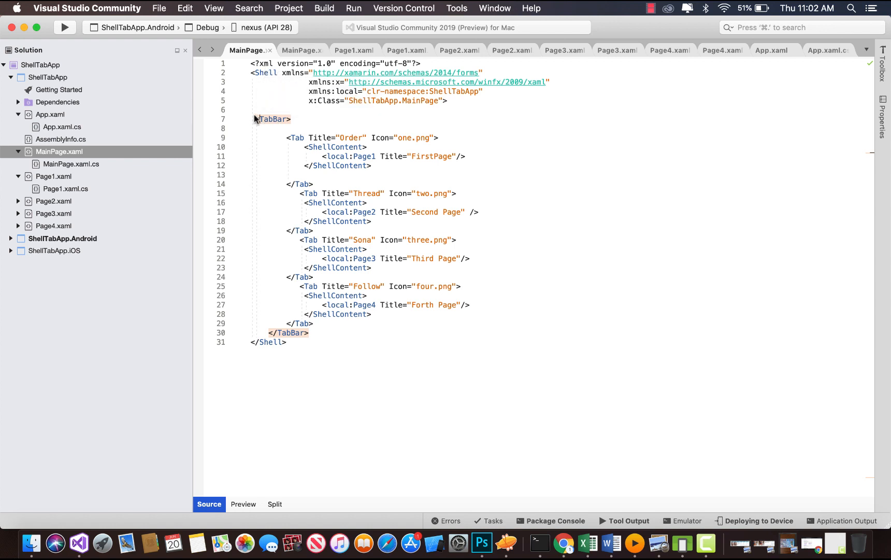
mouse_move(274, 119)
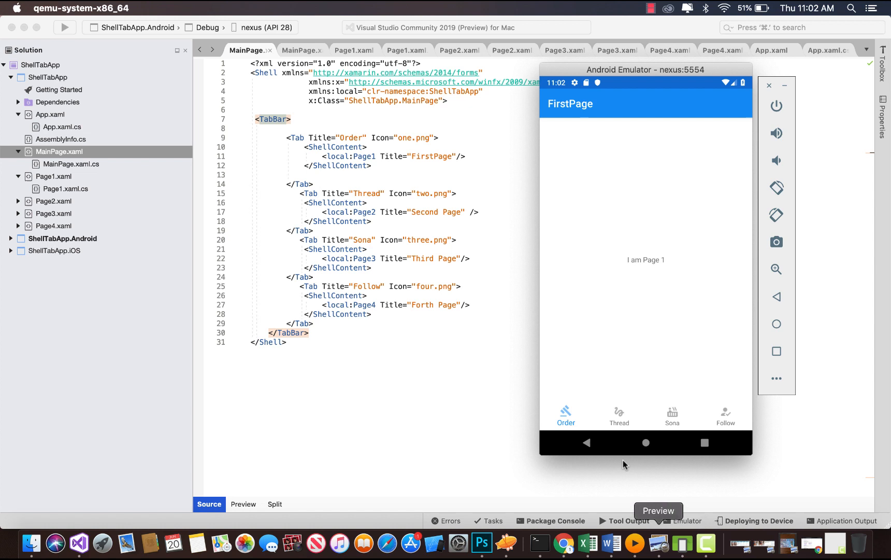
mouse_move(587, 414)
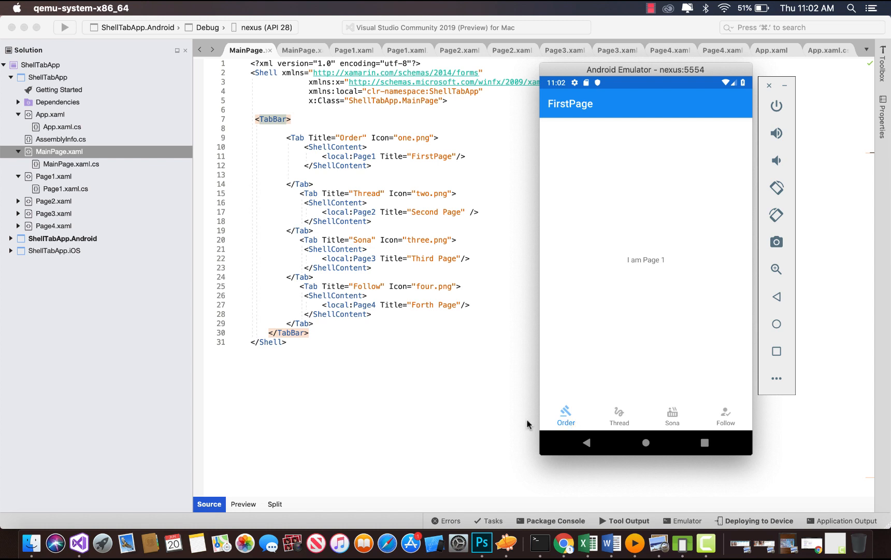
mouse_move(318, 142)
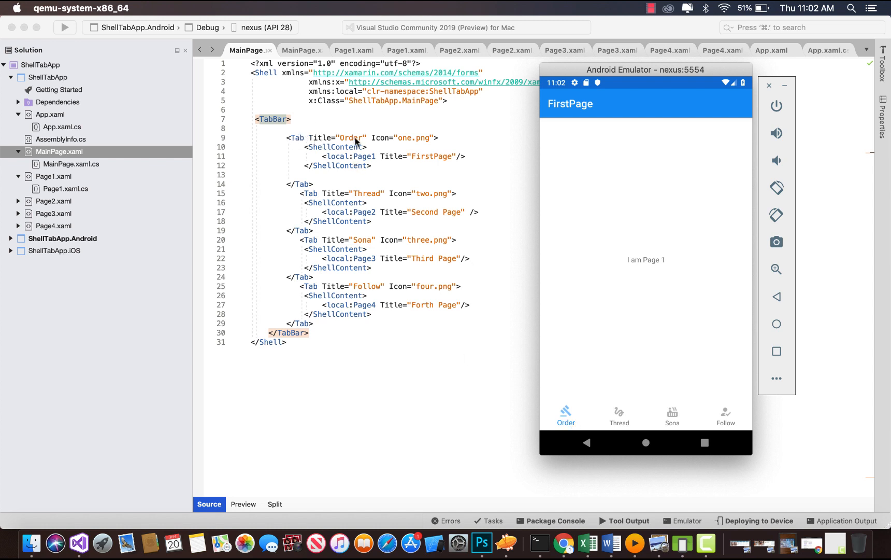
mouse_move(450, 212)
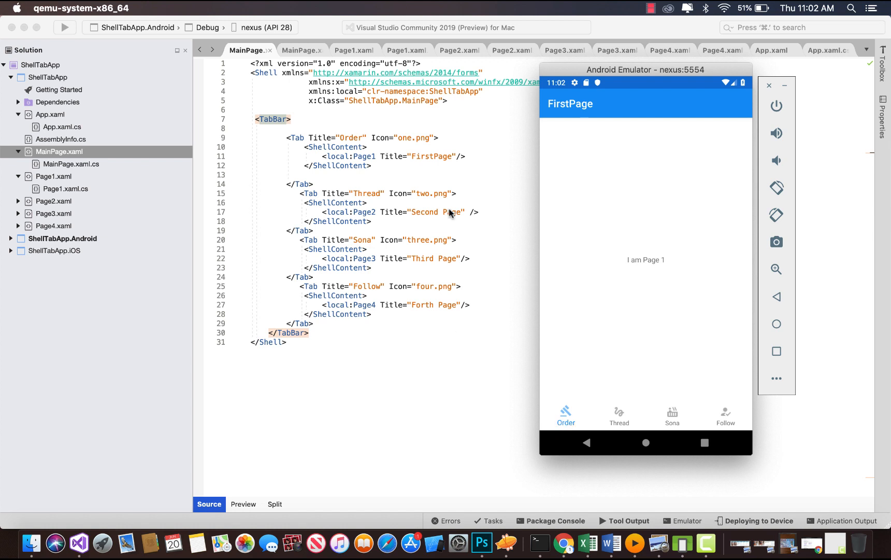
mouse_move(411, 140)
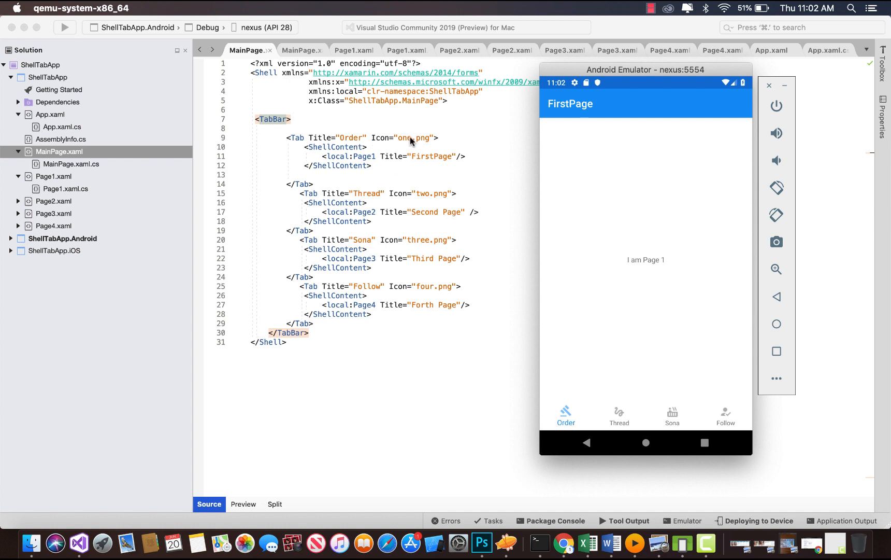
mouse_move(429, 142)
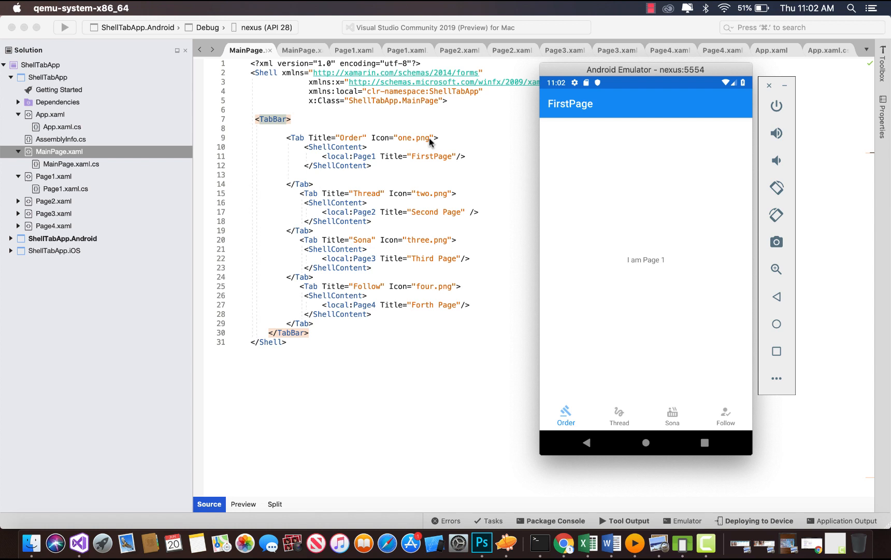
mouse_move(386, 142)
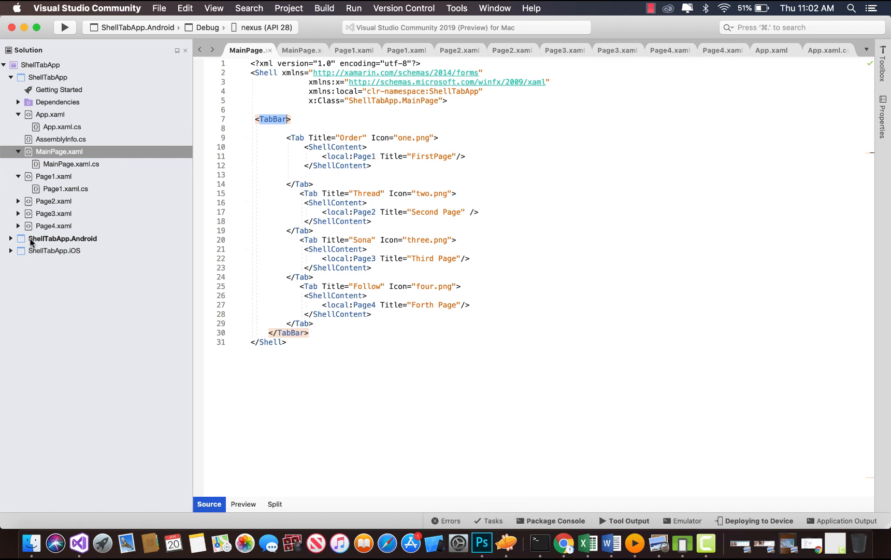
Reveal the Android project's drawable icon PNGs and preview two.png with markup side by side
click(11, 238)
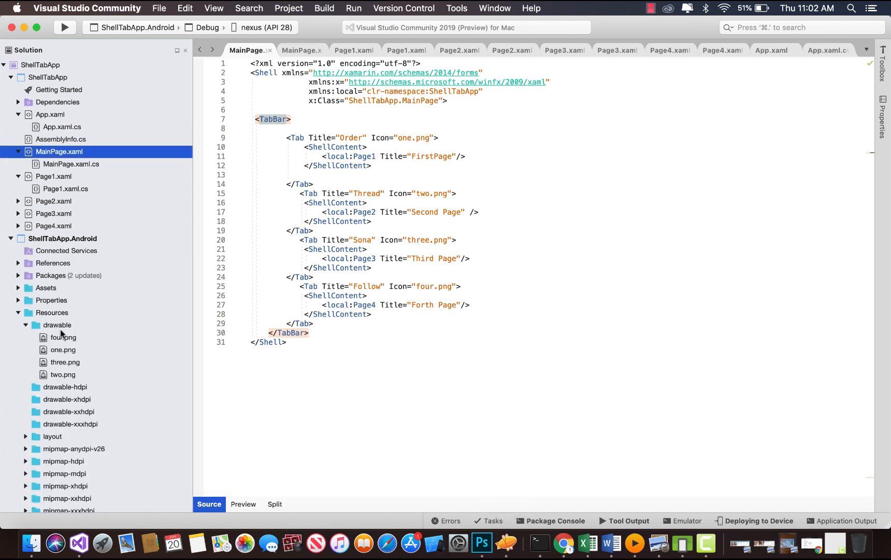
click(63, 373)
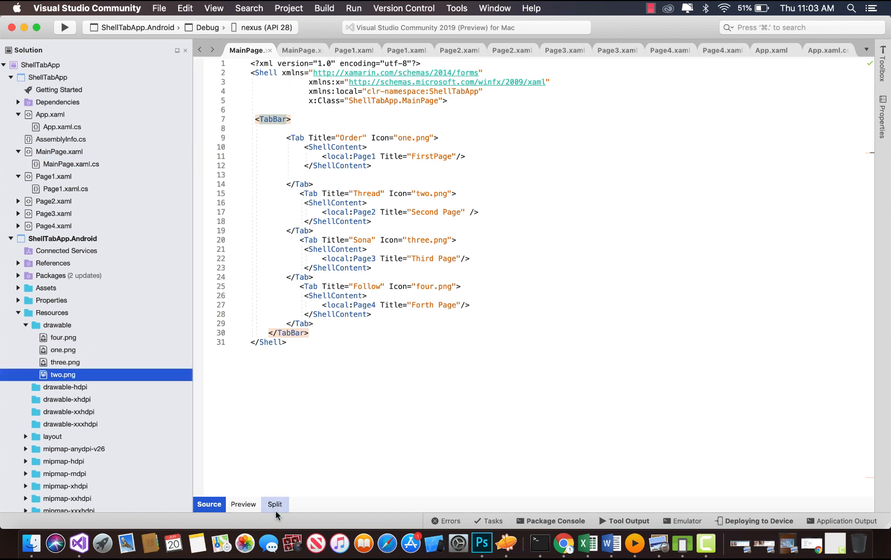
click(578, 544)
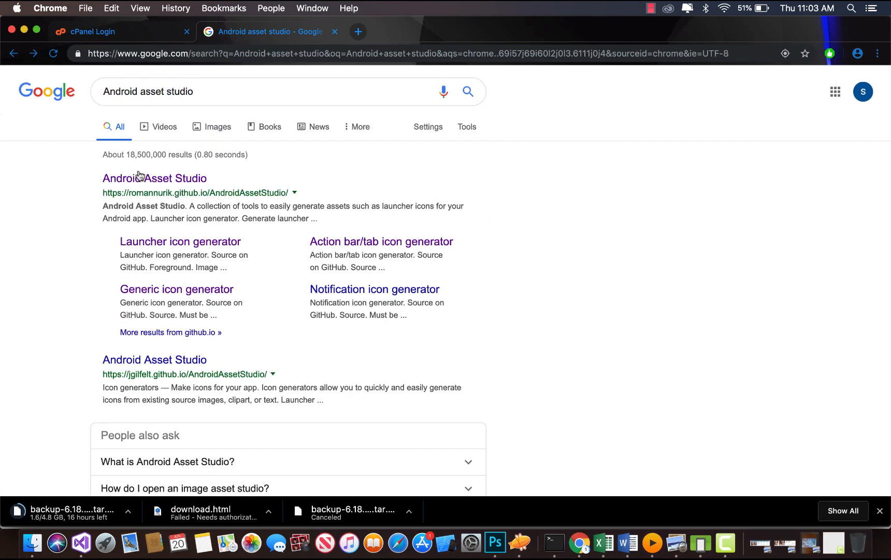
Generate an accessibility-clipart tab icon named 'one', download the ZIP, and show it in Finder
click(154, 178)
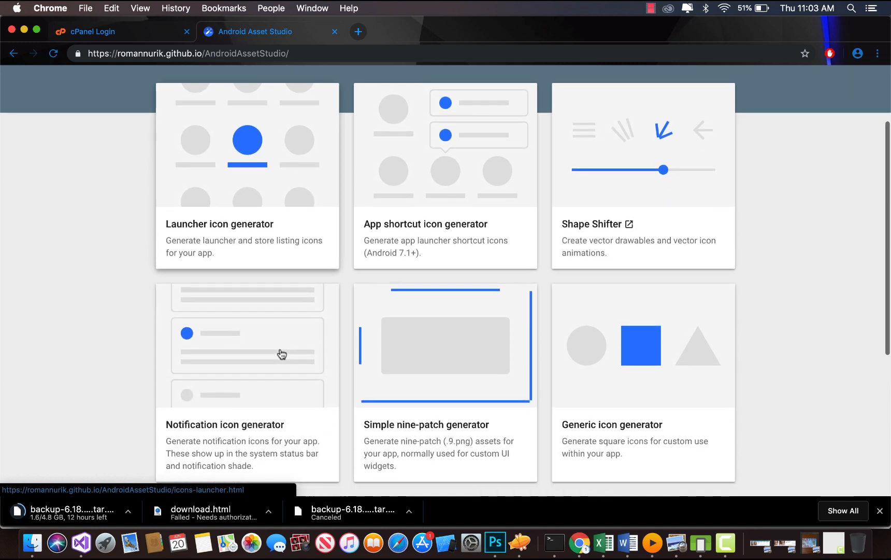
scroll(down, 3)
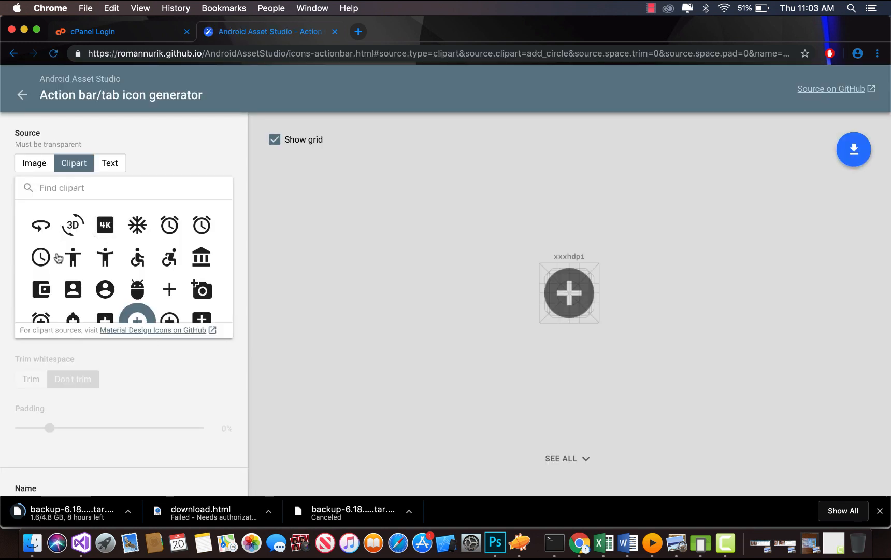
click(105, 257)
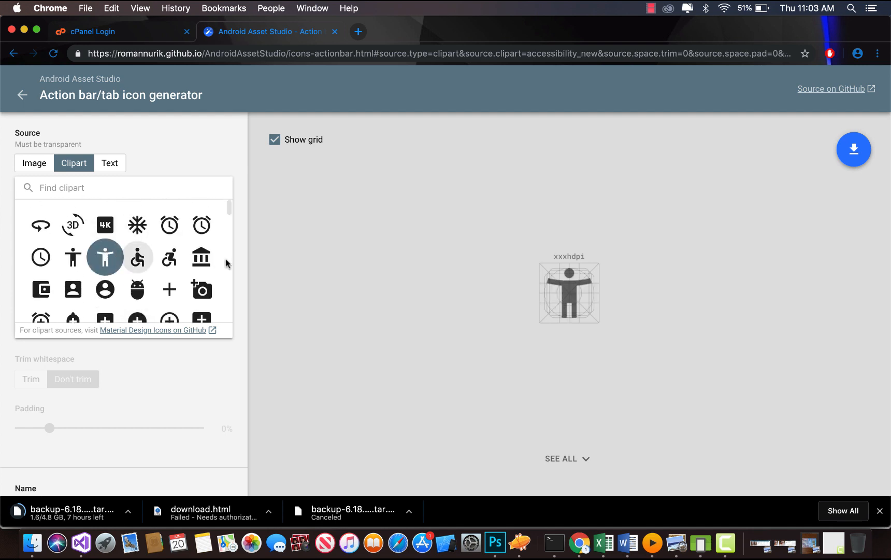
scroll(down, 3)
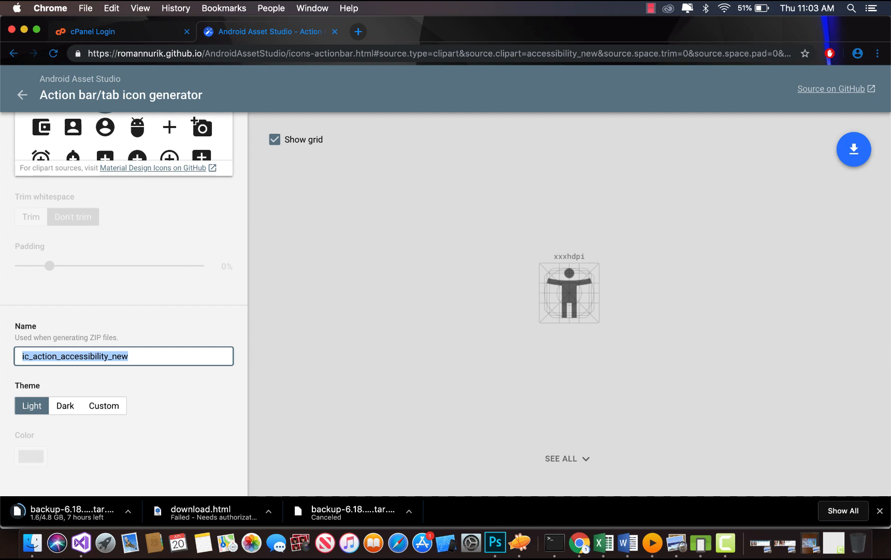
text(one)
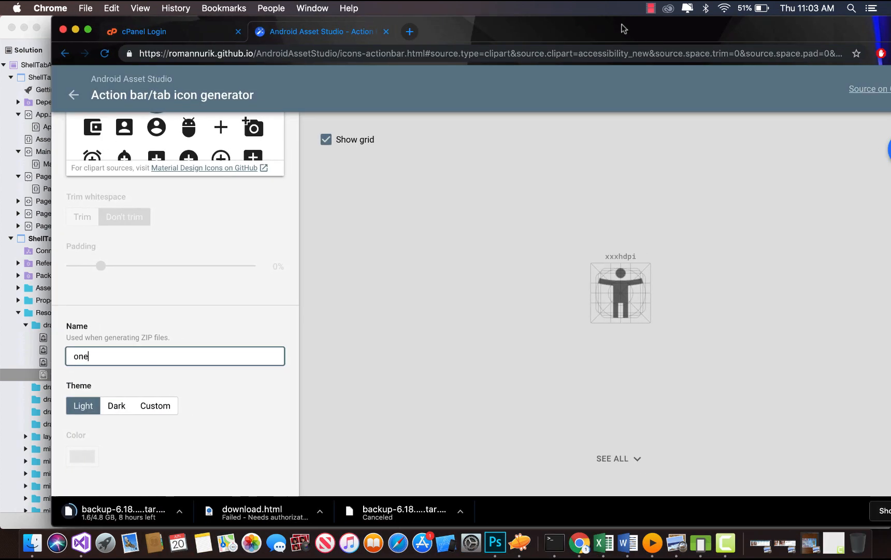
click(861, 149)
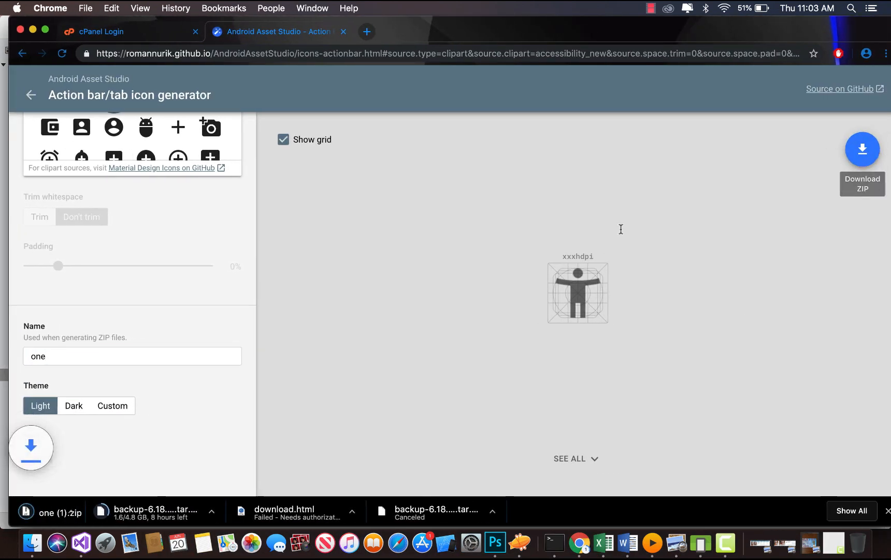
right_click(57, 512)
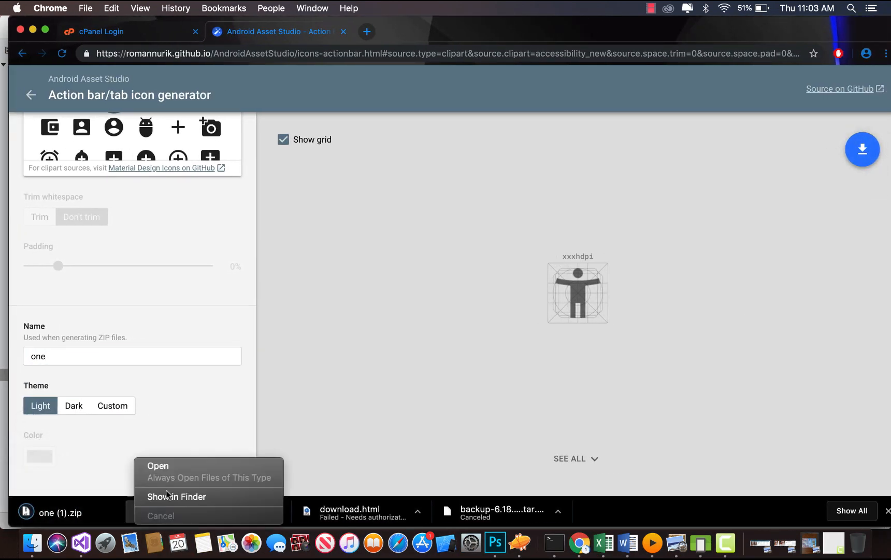
click(177, 496)
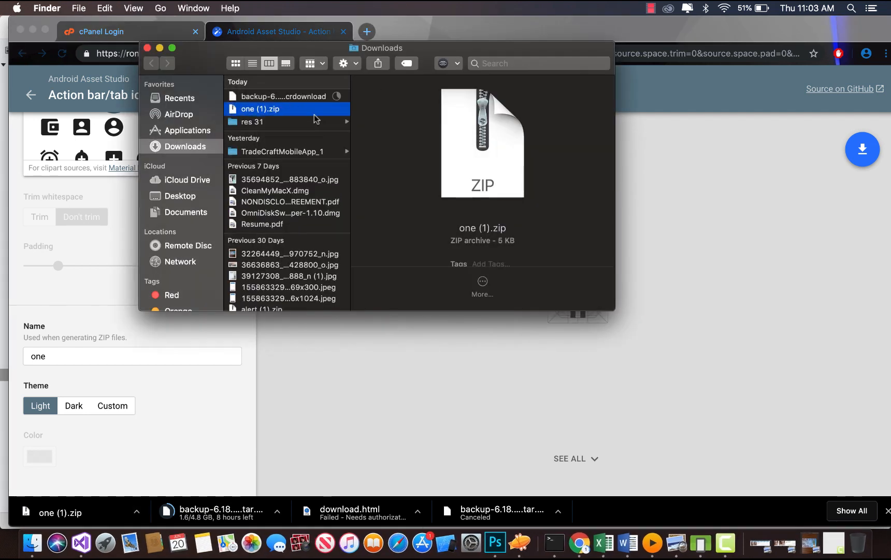
Check one.png in res 31's mdpi and xxhdpi density folders, then close Downloads
click(251, 122)
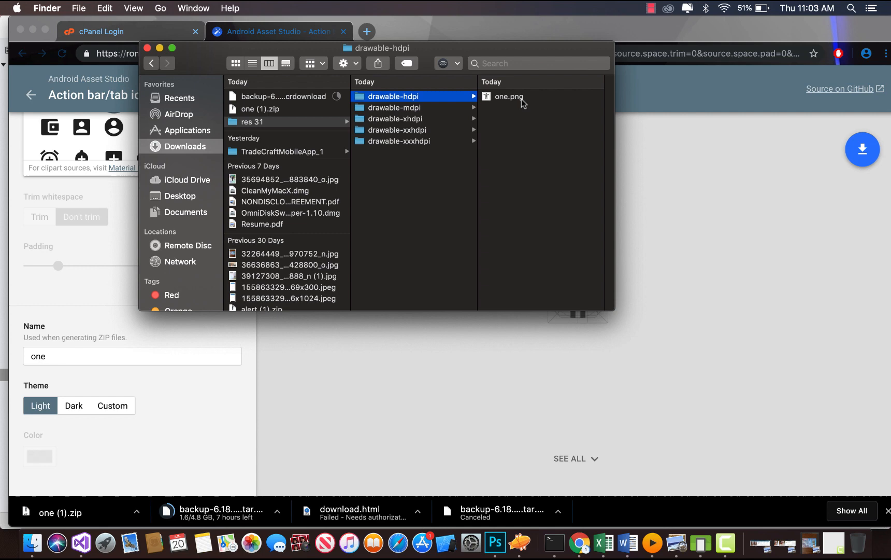
click(395, 107)
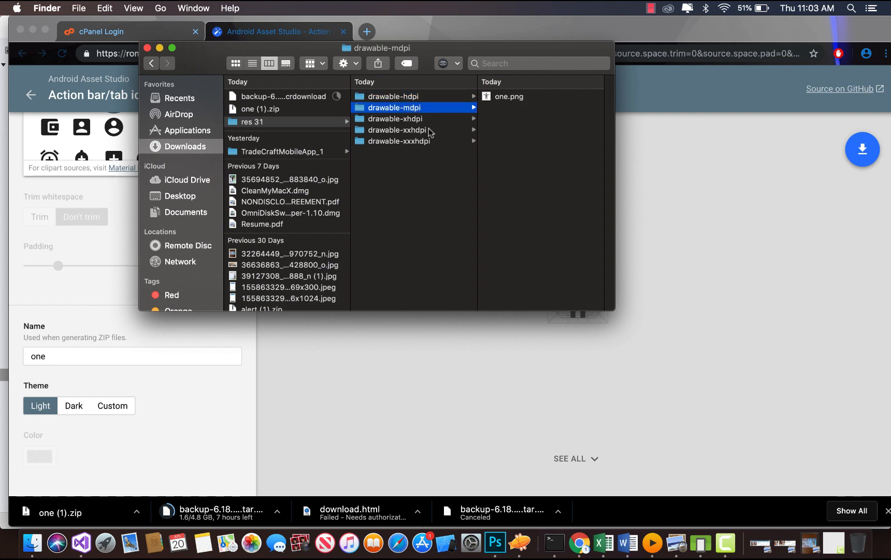
click(396, 130)
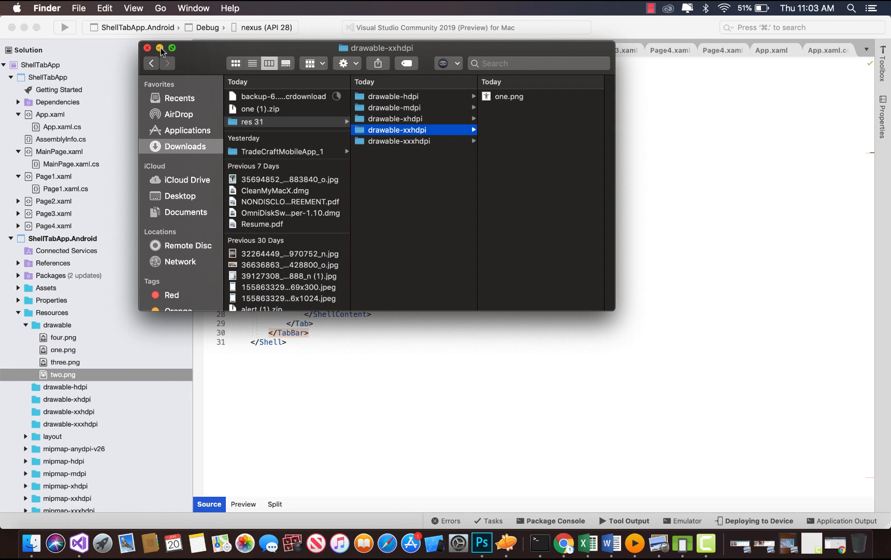
click(159, 47)
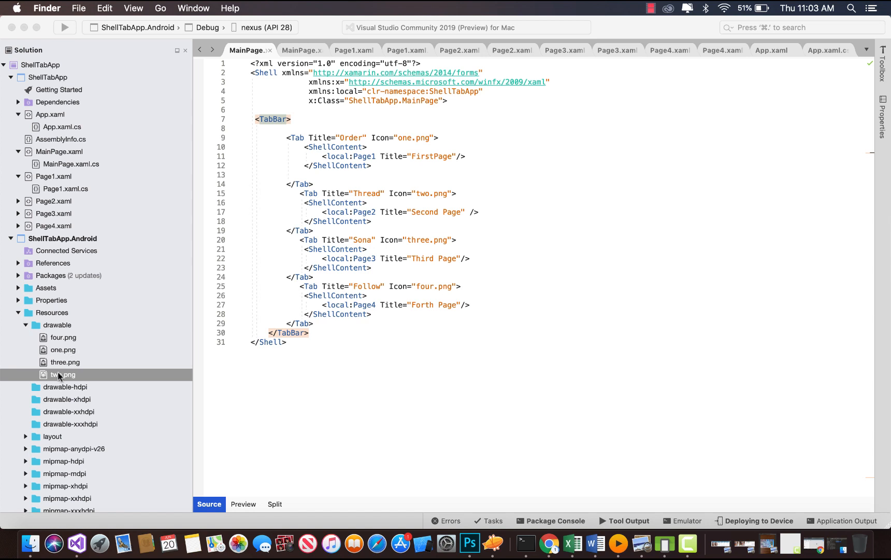
click(64, 349)
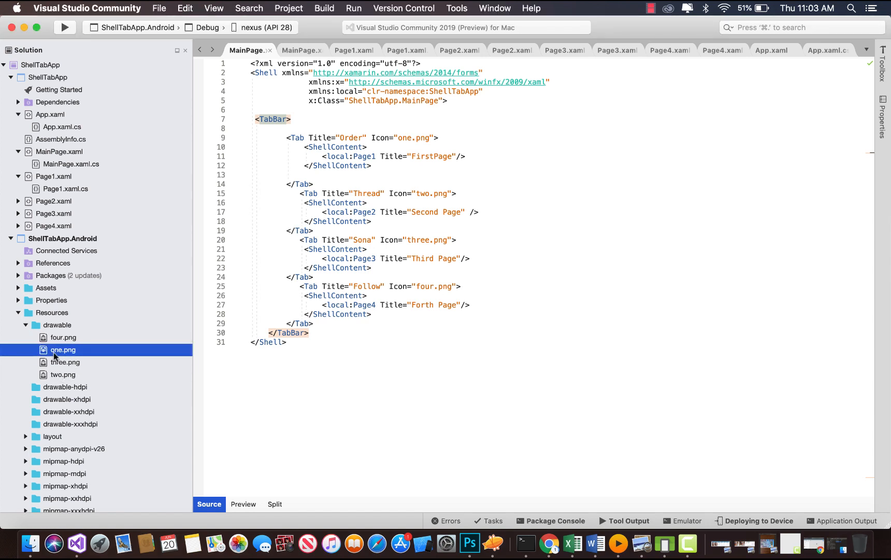
right_click(64, 349)
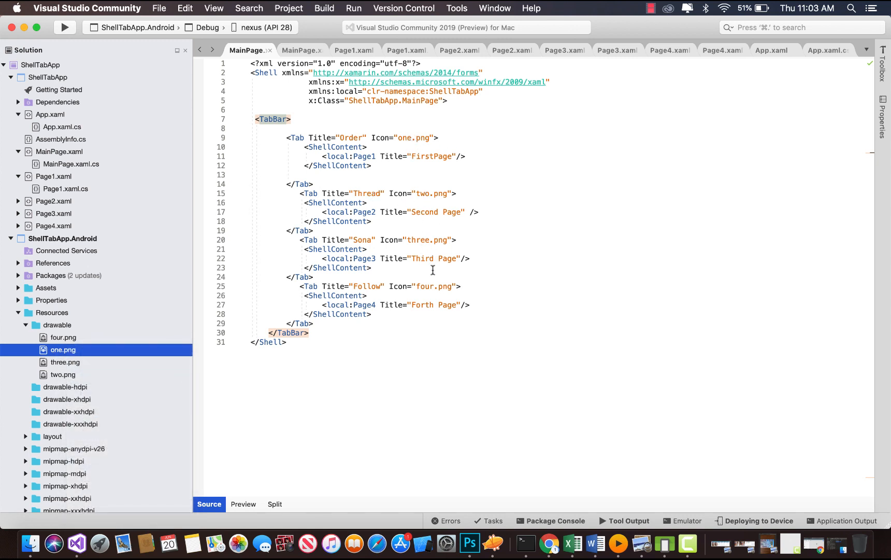
mouse_move(663, 544)
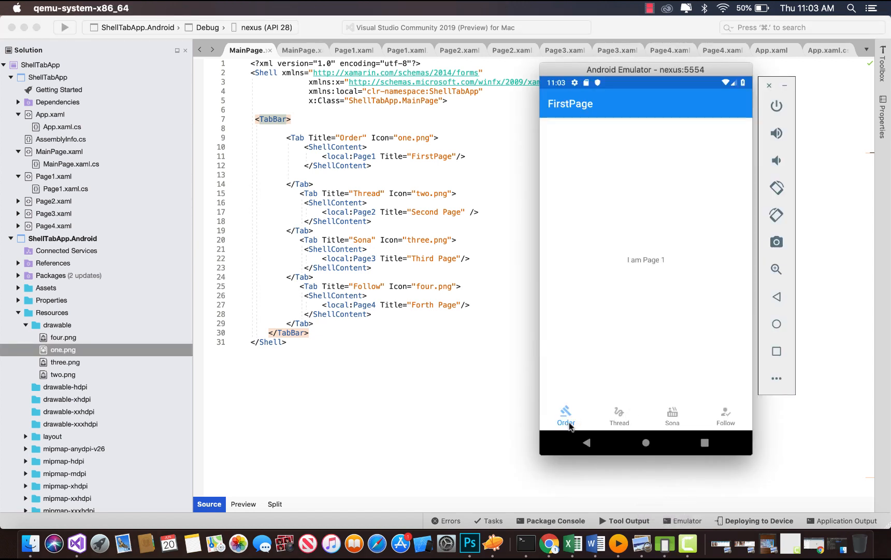
mouse_move(725, 414)
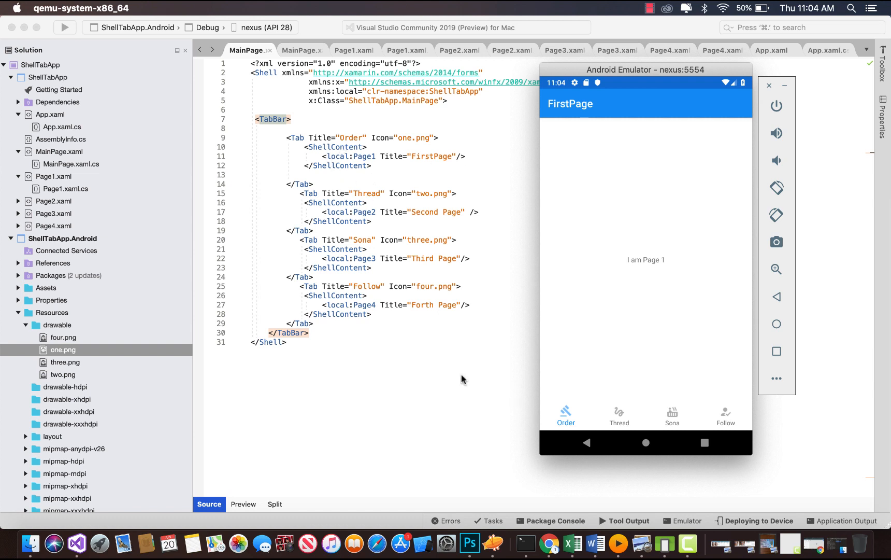
mouse_move(318, 155)
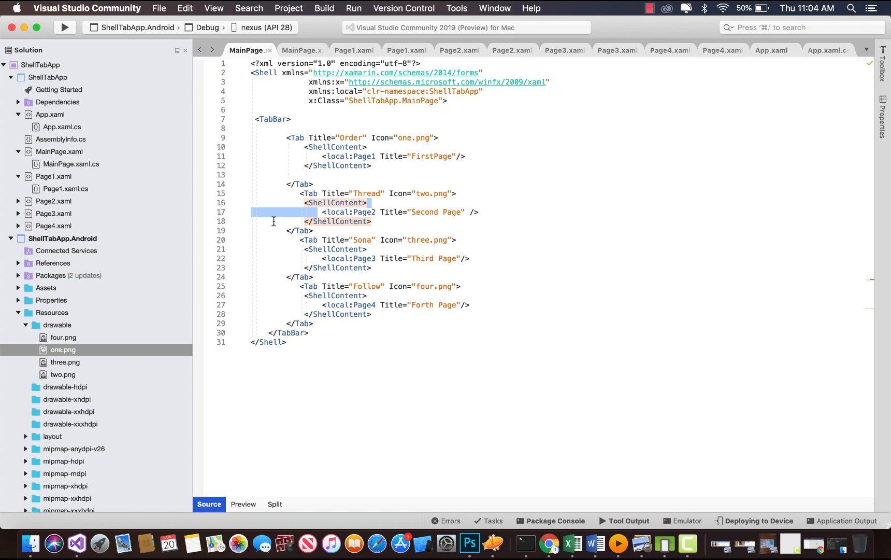
click(469, 258)
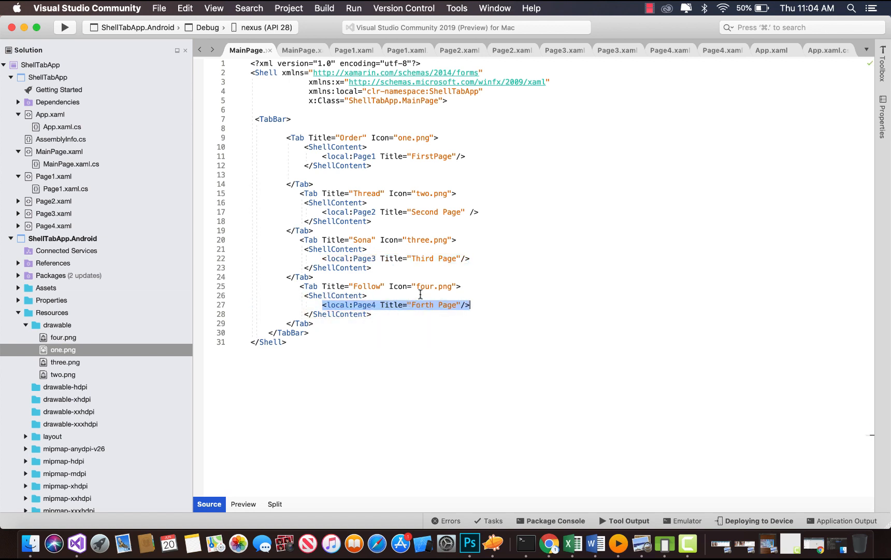
mouse_move(562, 295)
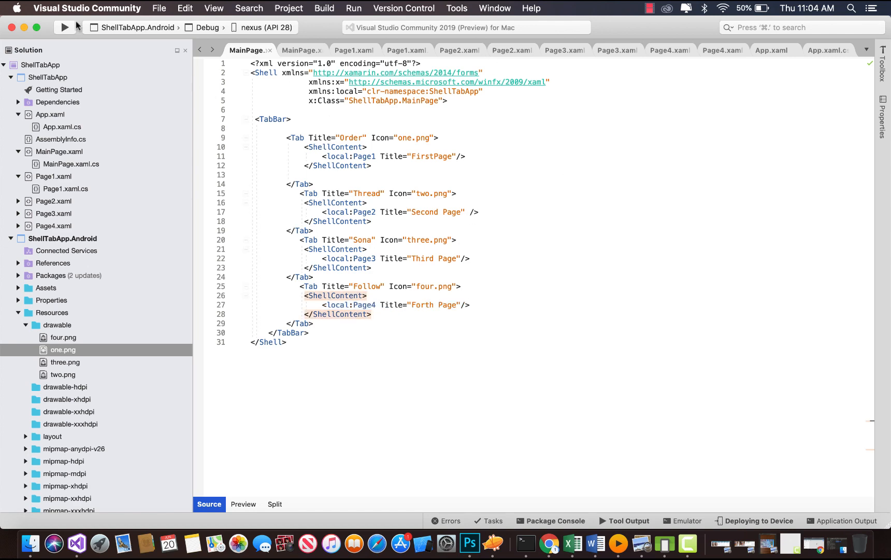
Deploy ShellTabApp.Android to the nexus emulator, showing Page 1 with four icon tabs
click(64, 27)
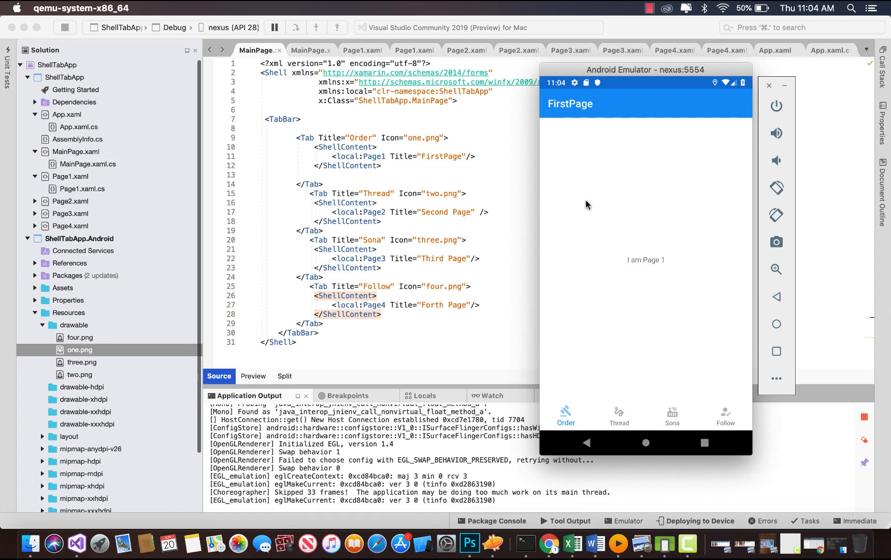
scroll(down, 3)
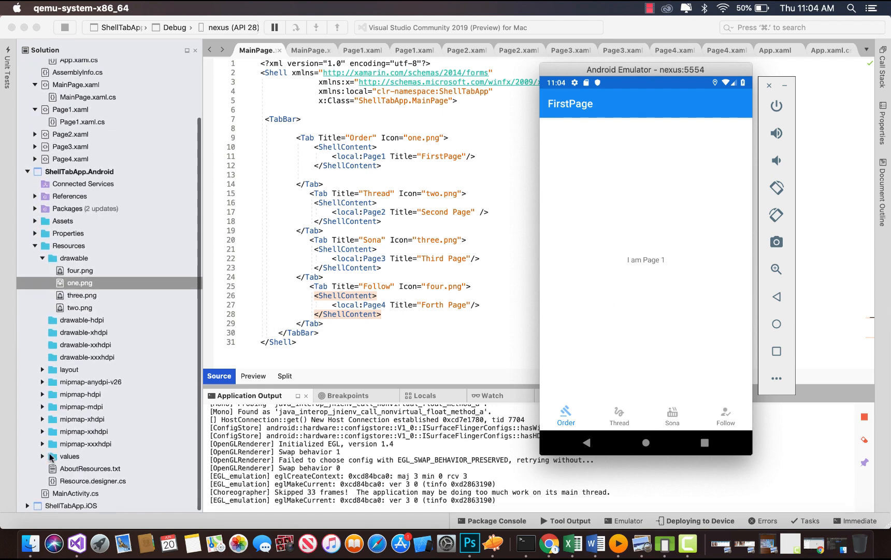